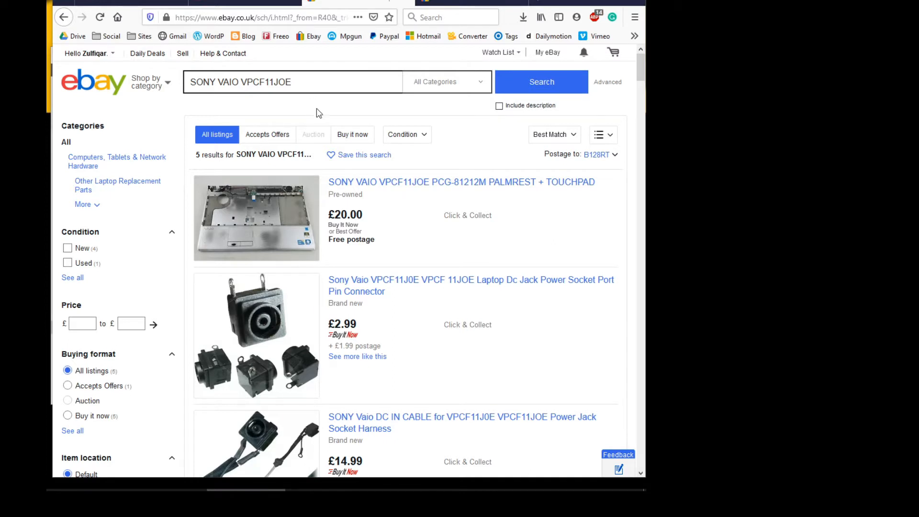
mouse_move(320, 121)
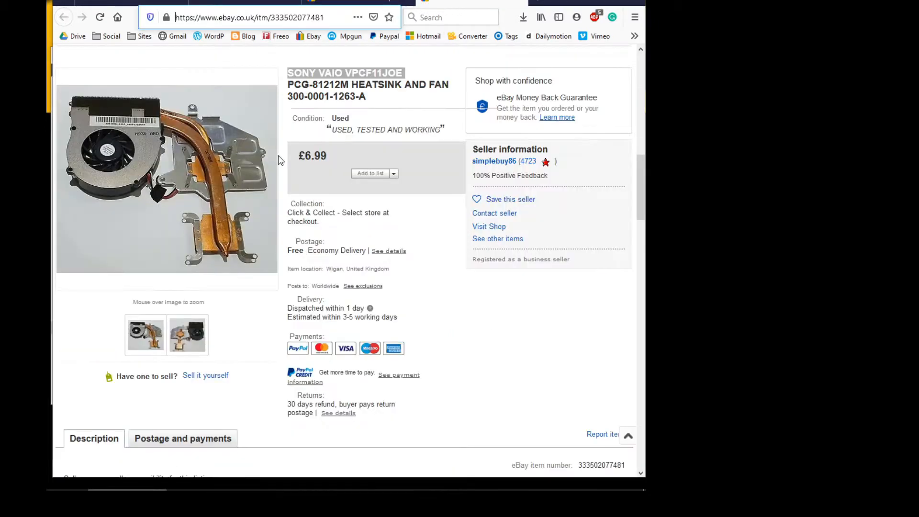
mouse_move(202, 174)
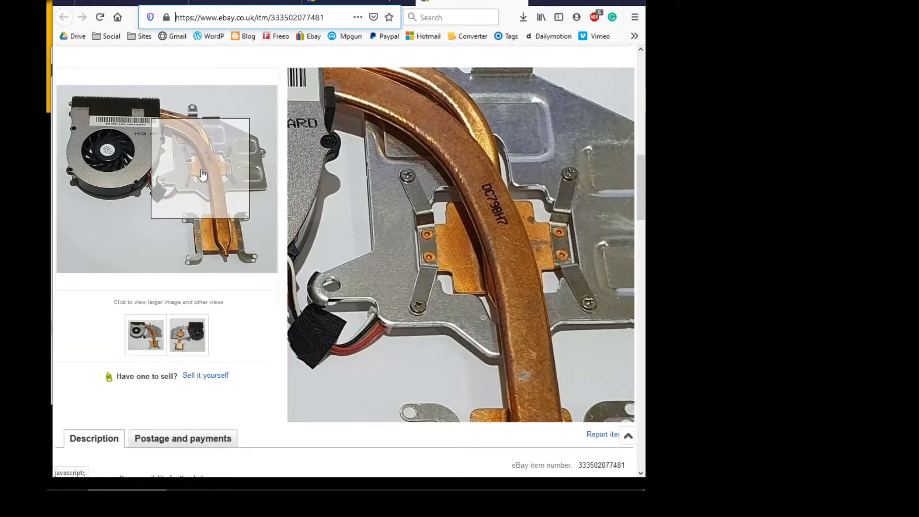